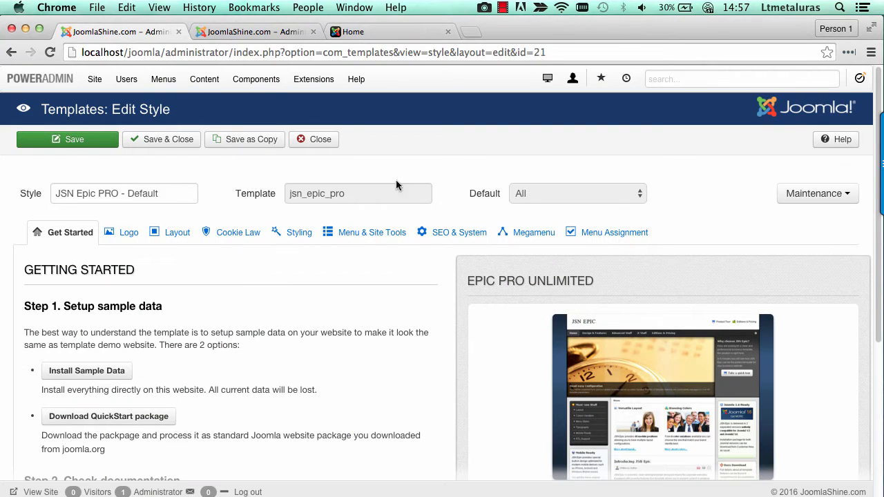
Turn Enable Megamenu to No on the JSN Epic PRO Default style's Megamenu settings
{"action": "left_click", "coordinate": [534, 232]}
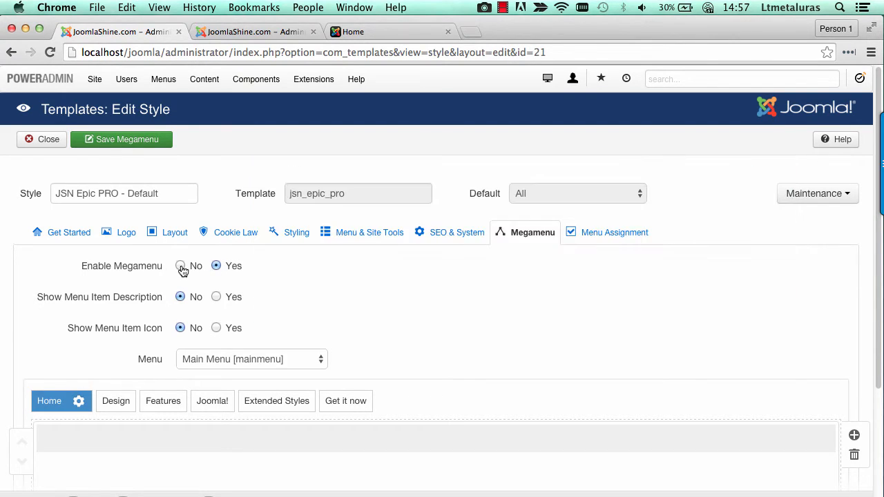
{"action": "mouse_move", "coordinate": [181, 270]}
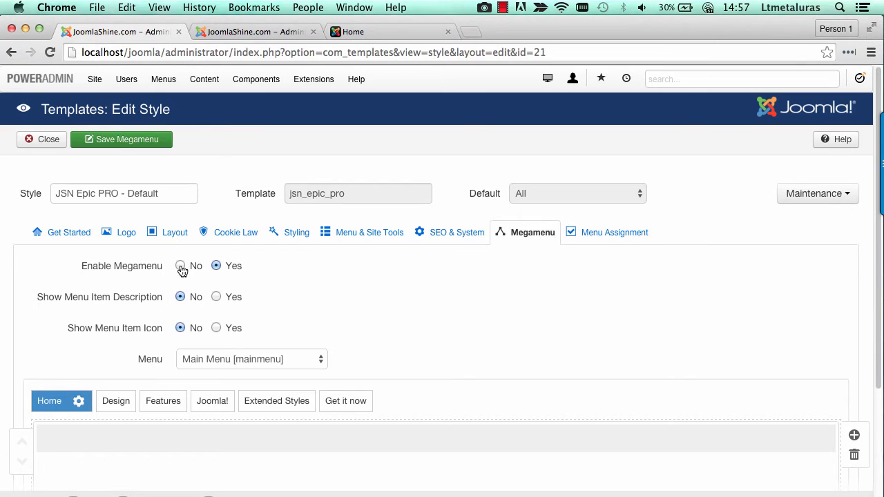
{"action": "left_click", "coordinate": [179, 266]}
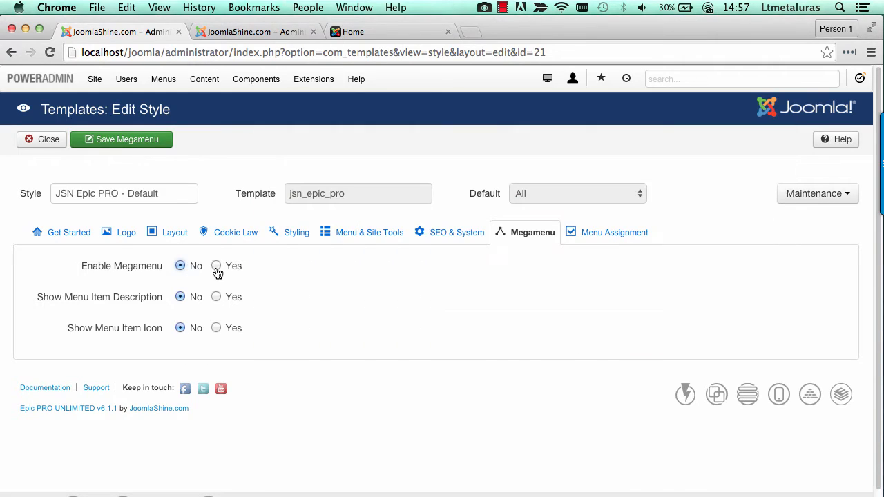
Set Enable Megamenu back to Yes and enable Show Menu Item Icon
{"action": "left_click", "coordinate": [215, 266]}
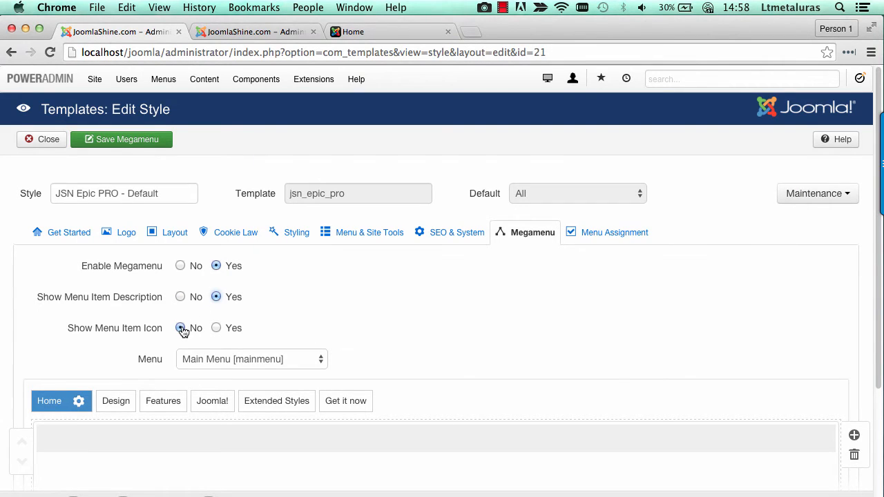
{"action": "left_click", "coordinate": [215, 327]}
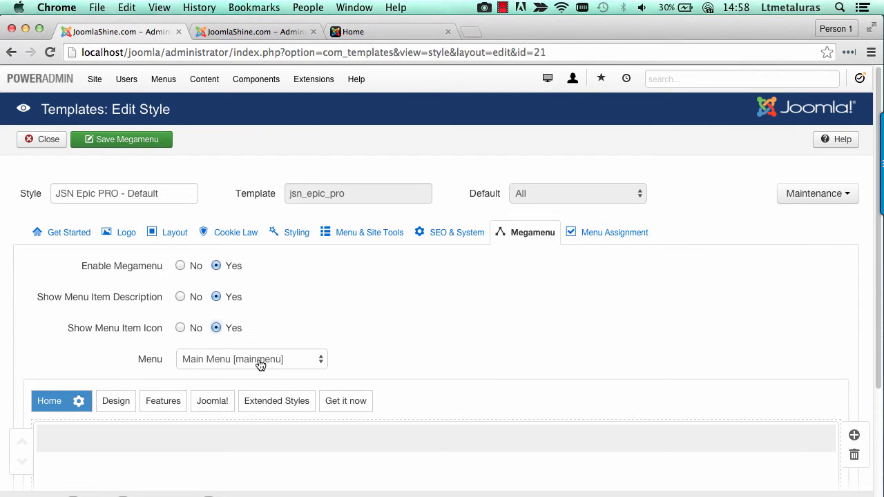
{"action": "mouse_move", "coordinate": [260, 364]}
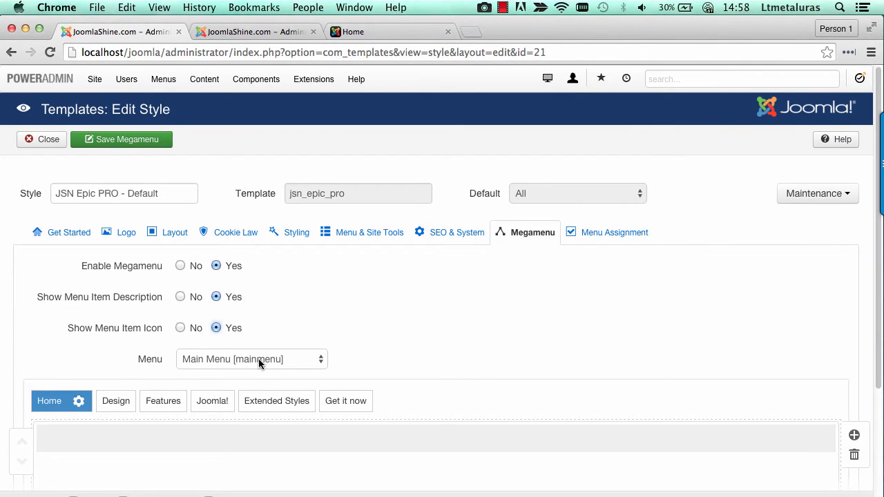
{"action": "left_click", "coordinate": [252, 359]}
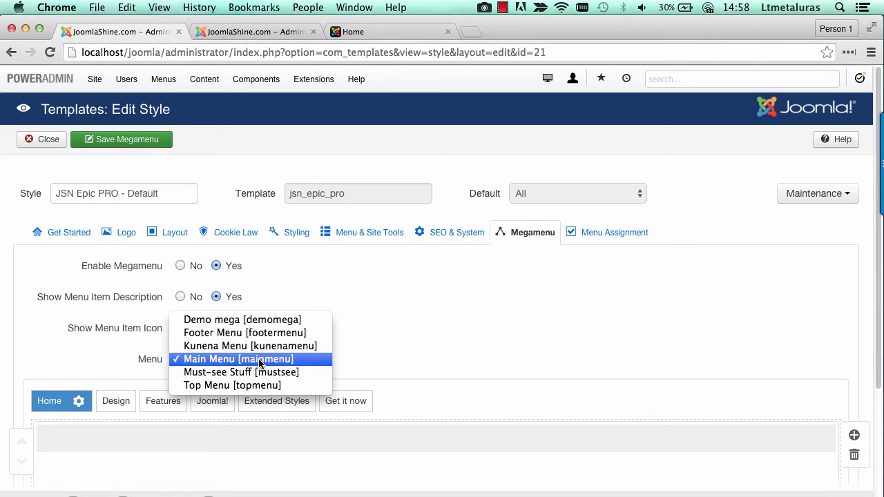
{"action": "mouse_move", "coordinate": [301, 364]}
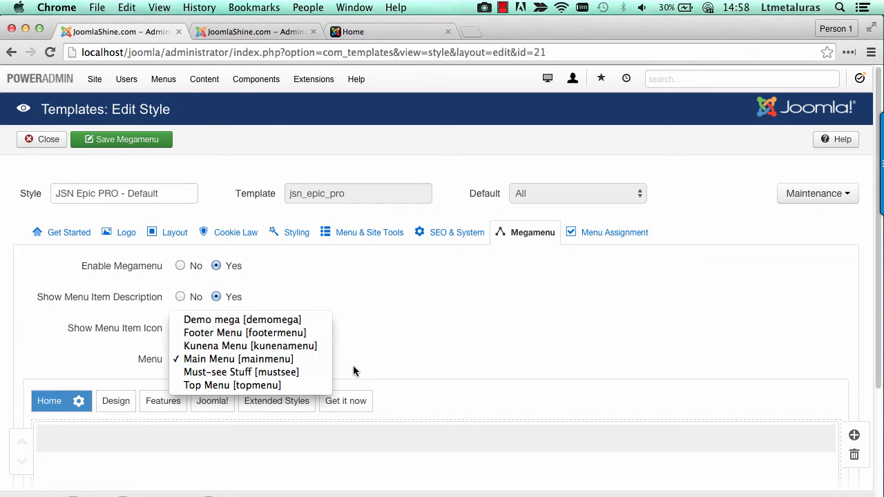
{"action": "left_click", "coordinate": [238, 359]}
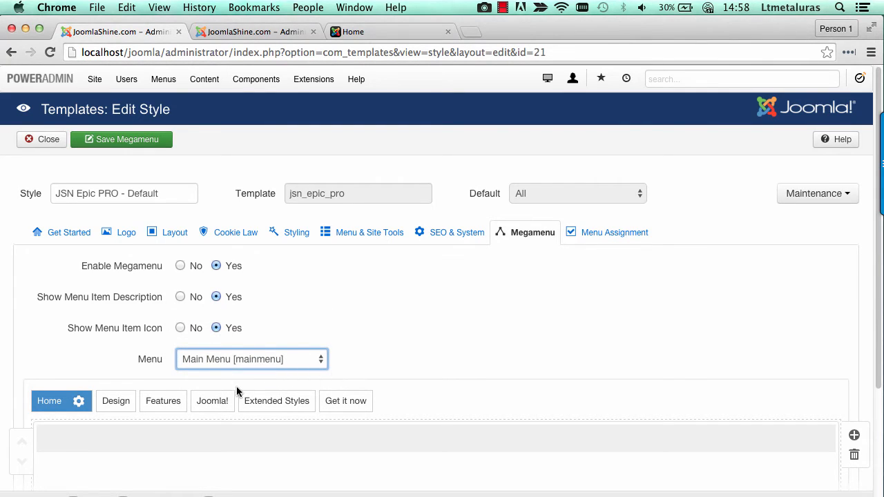
{"action": "left_click", "coordinate": [163, 400]}
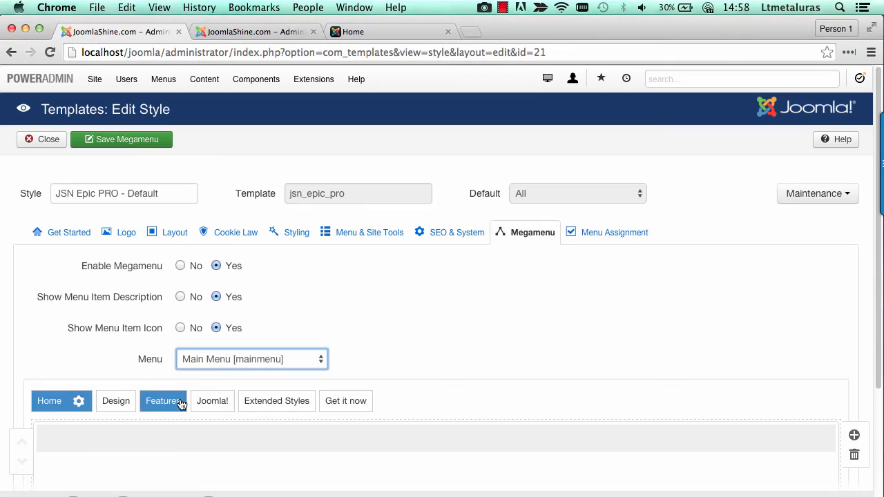
Reveal the Extended Styles megamenu layout and its submenu configuration with Kunena Forum, K2 and Images columns
{"action": "left_click", "coordinate": [252, 401]}
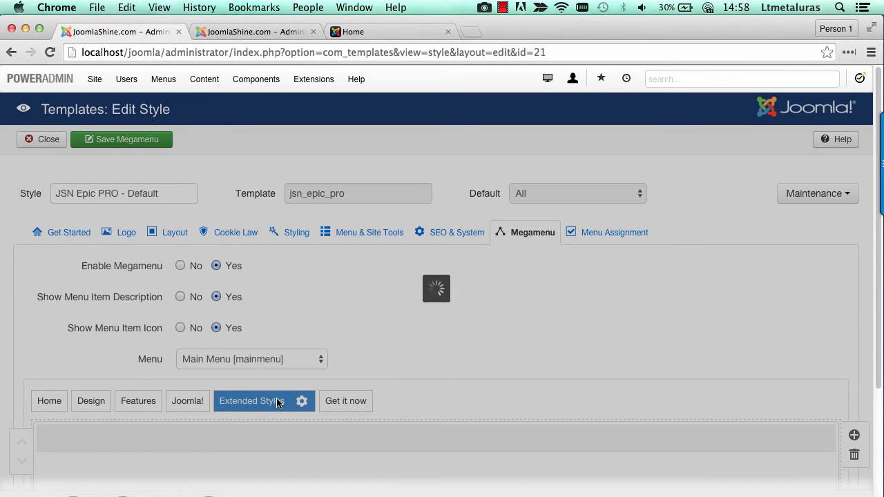
{"action": "left_click", "coordinate": [251, 401]}
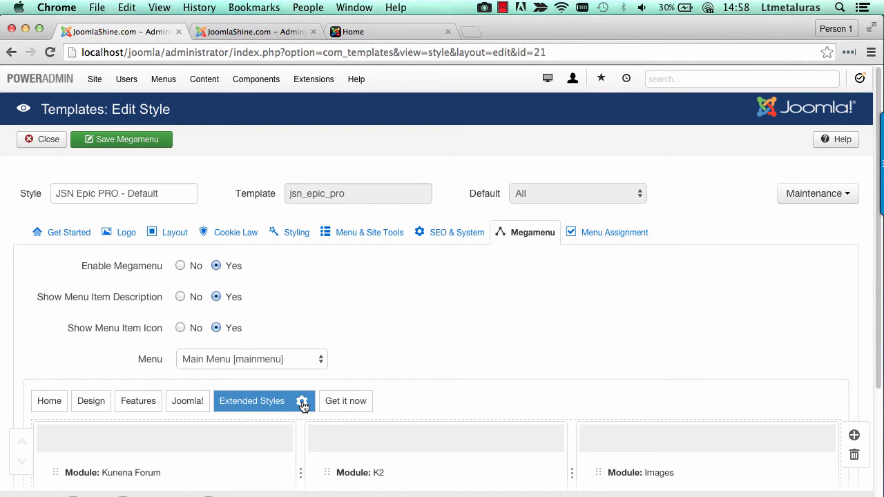
{"action": "left_click", "coordinate": [301, 406]}
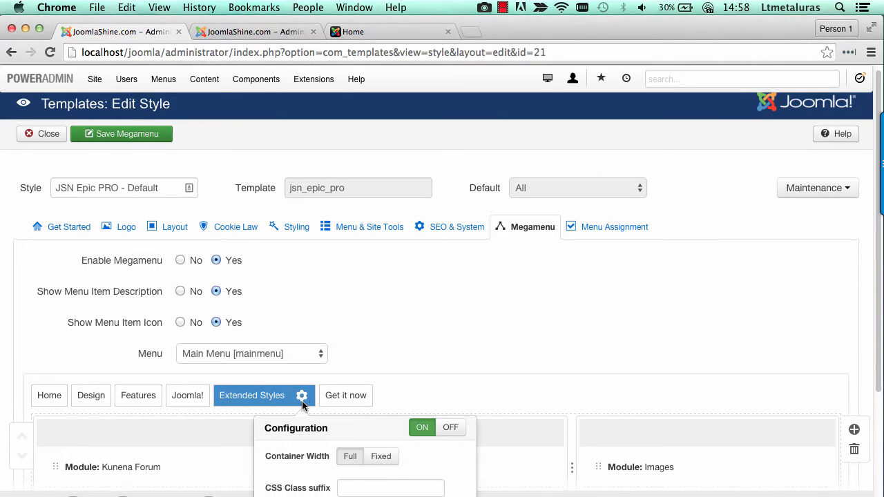
{"action": "scroll", "scroll_direction": "down", "scroll_amount": 3}
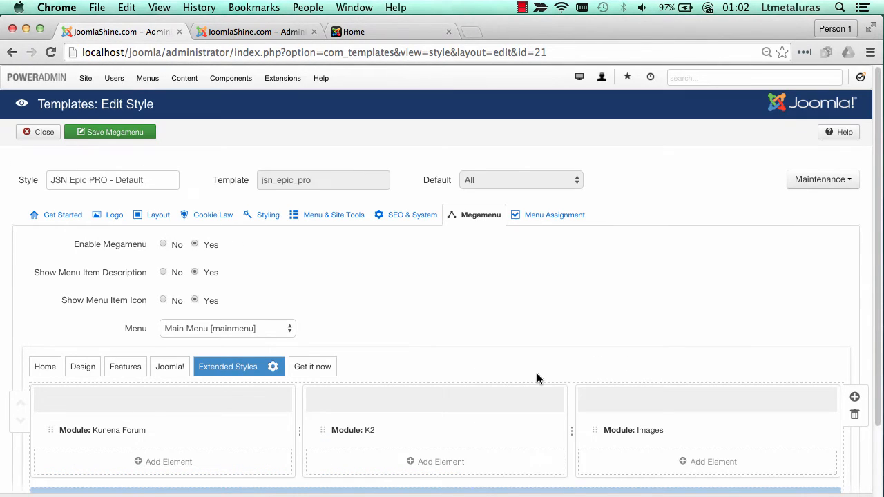
{"action": "mouse_move", "coordinate": [531, 382]}
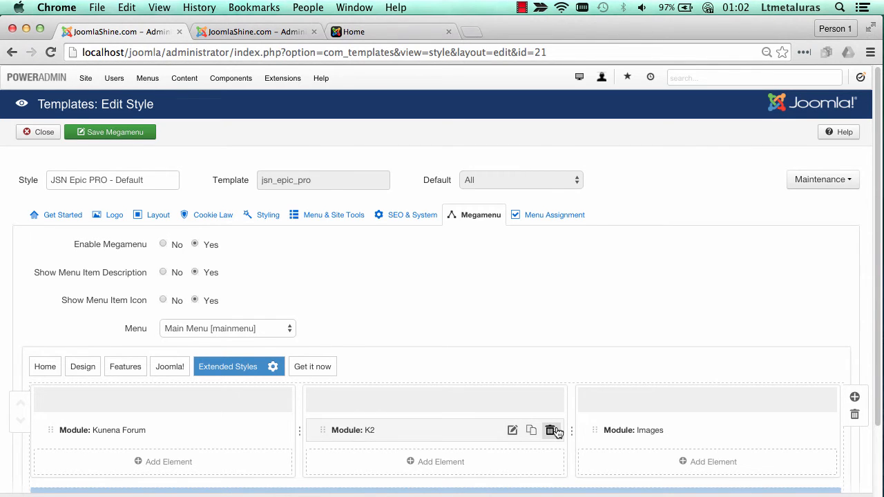
Add an element to the K2 column before returning to the administrator Control Panel
{"action": "scroll", "scroll_direction": "down", "scroll_amount": 3}
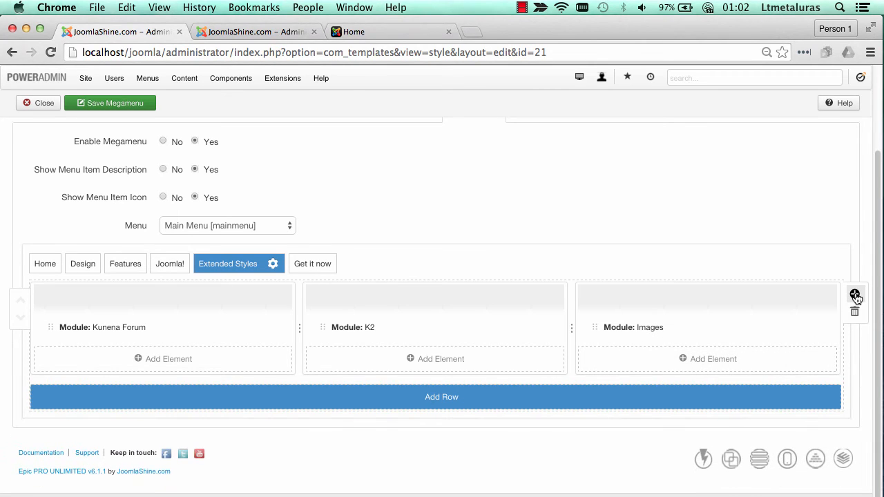
{"action": "mouse_move", "coordinate": [855, 296]}
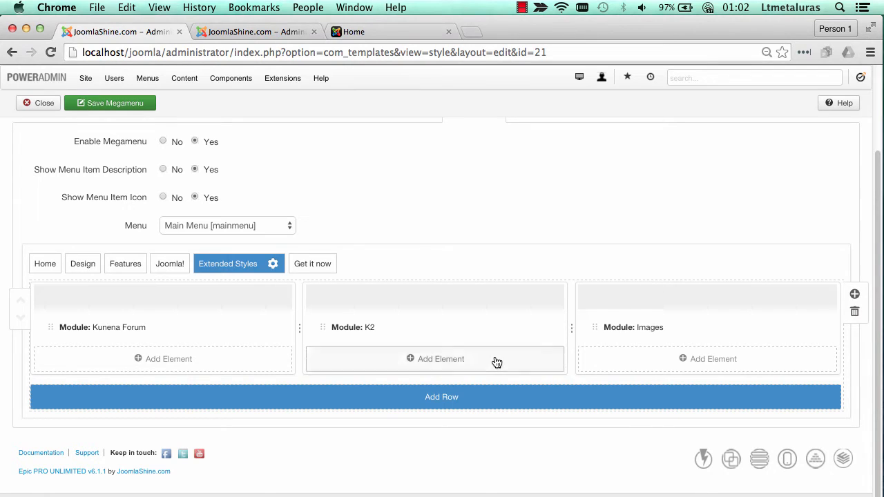
{"action": "left_click", "coordinate": [441, 359]}
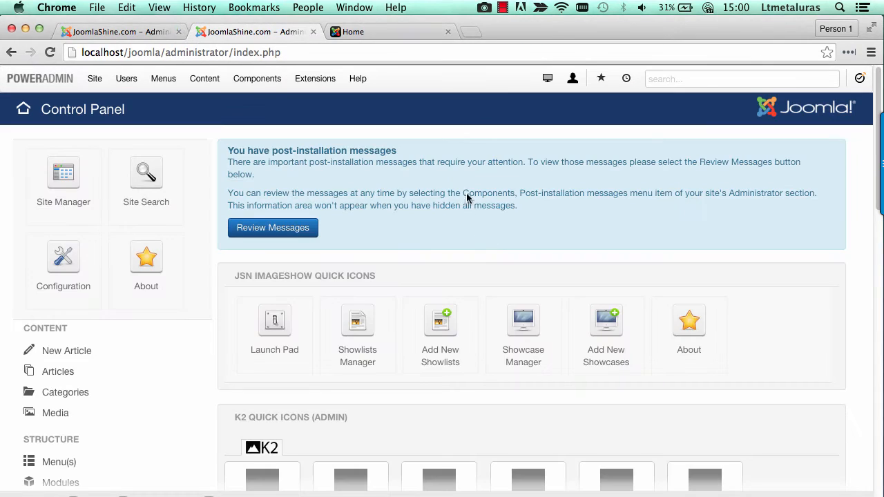
{"action": "mouse_move", "coordinate": [464, 116]}
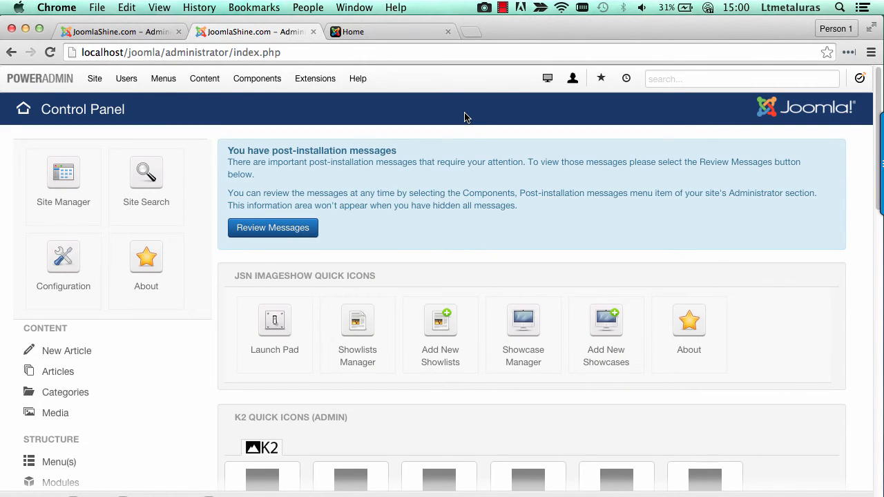
Launch the JSN PowerAdmin Site Manager from the admin toolbar and browse the Main Menu tree
{"action": "left_click", "coordinate": [547, 77]}
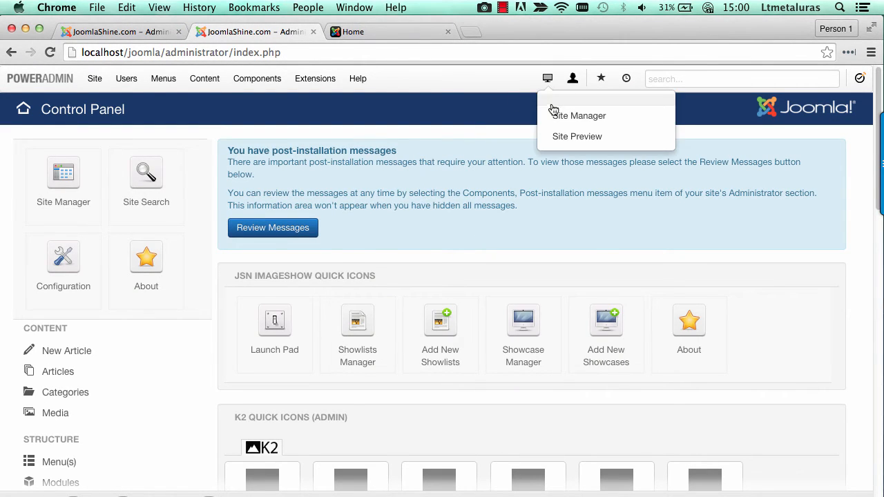
{"action": "left_click", "coordinate": [579, 116]}
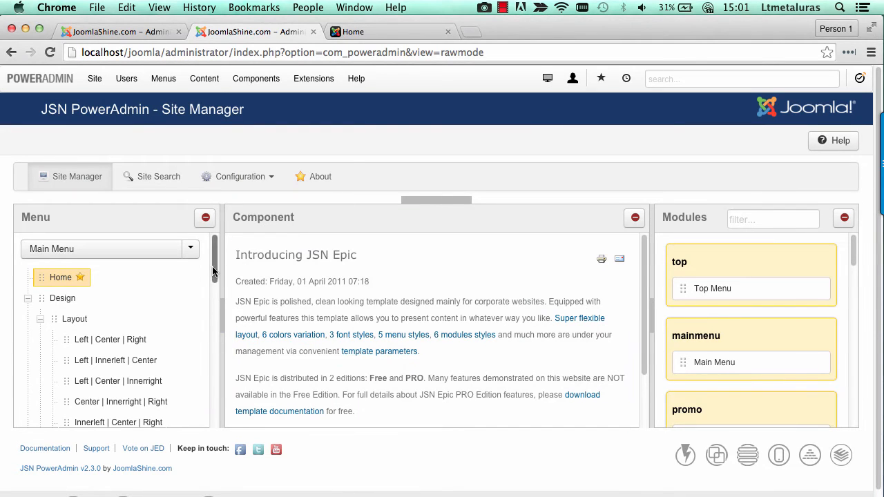
{"action": "scroll", "scroll_direction": "down", "scroll_amount": 3}
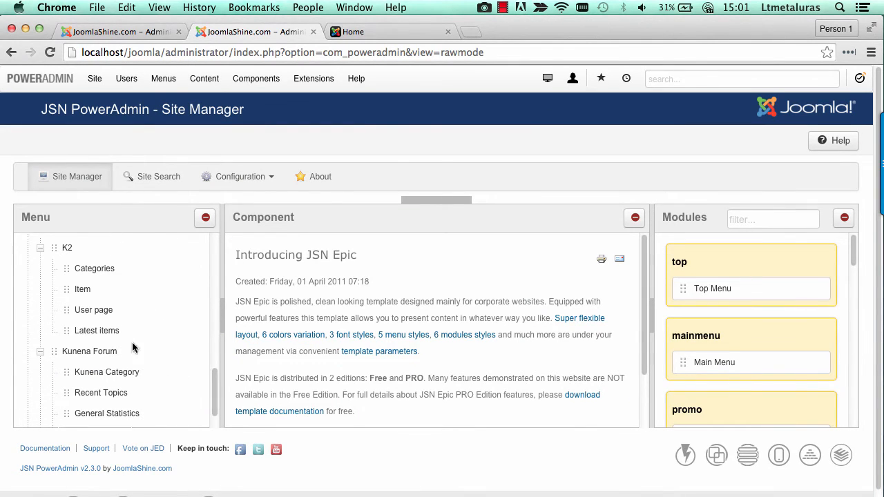
{"action": "scroll", "scroll_direction": "down", "scroll_amount": 3}
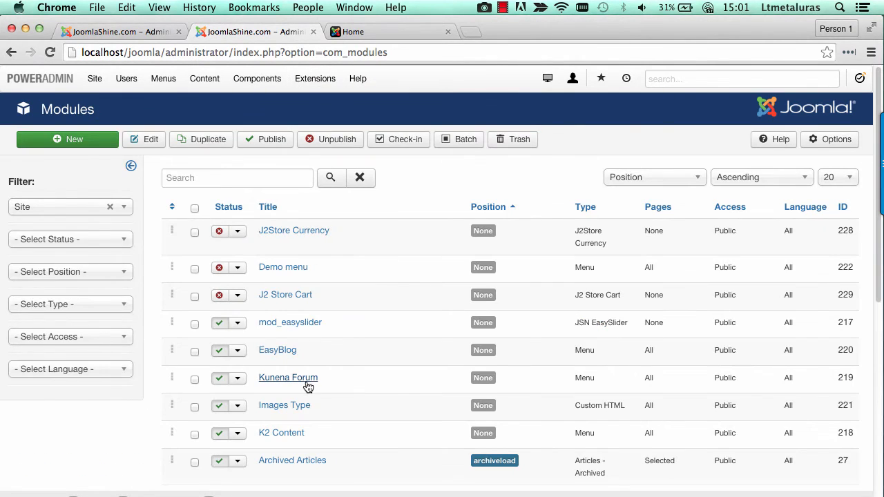
Inspect the Kunena Forum and K2 Content module settings, closing each back to the modules list
{"action": "left_click", "coordinate": [287, 377]}
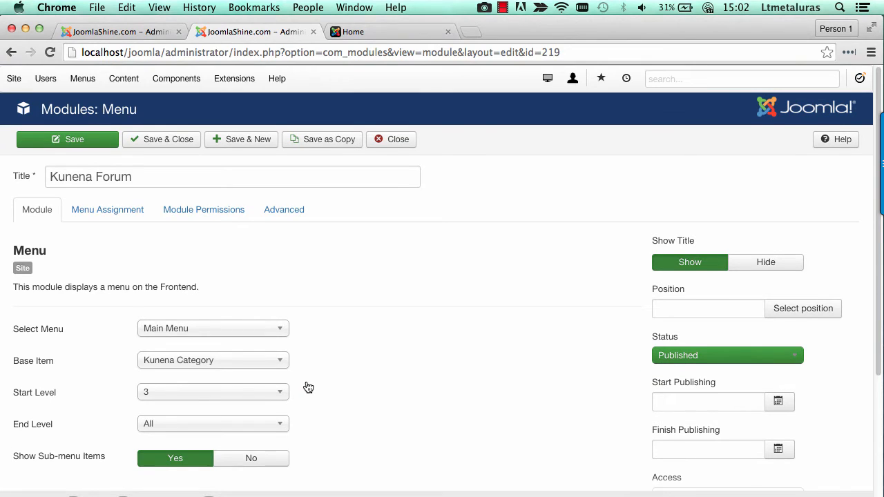
{"action": "scroll", "scroll_direction": "down", "scroll_amount": 3}
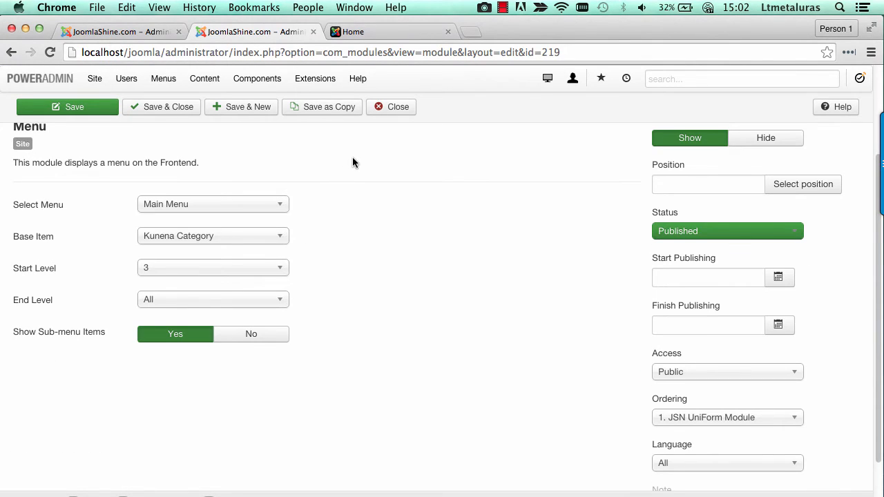
{"action": "left_click", "coordinate": [392, 106]}
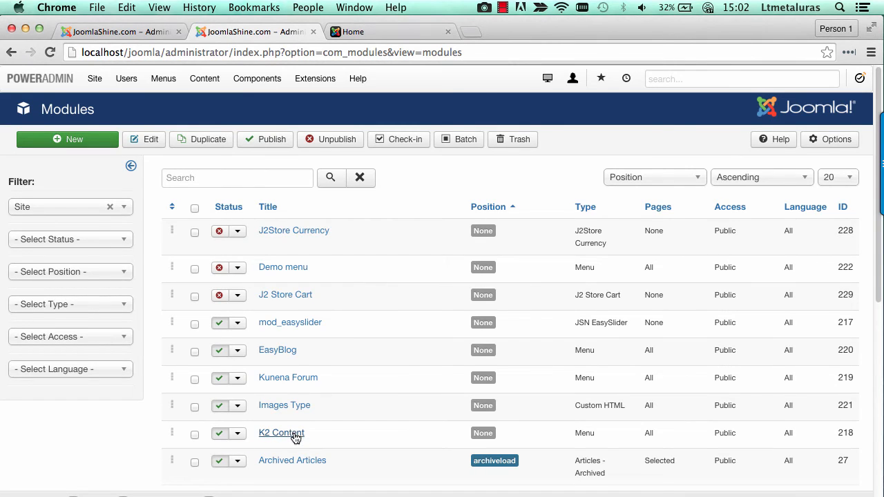
{"action": "left_click", "coordinate": [282, 434]}
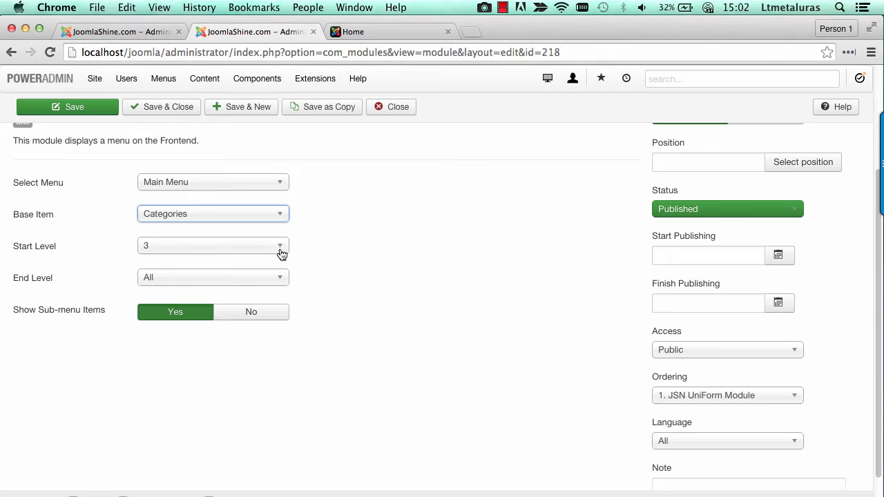
{"action": "left_click", "coordinate": [391, 106]}
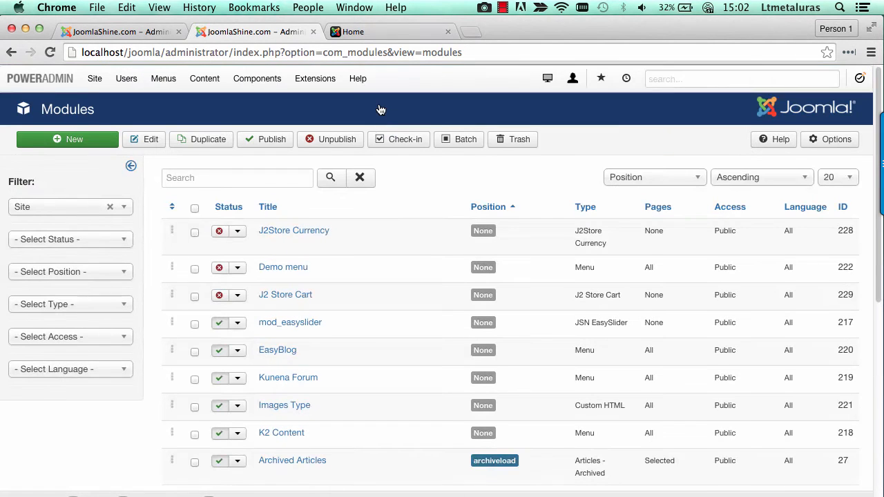
Inspect the Images Type module settings and close it
{"action": "scroll", "scroll_direction": "down", "scroll_amount": 3}
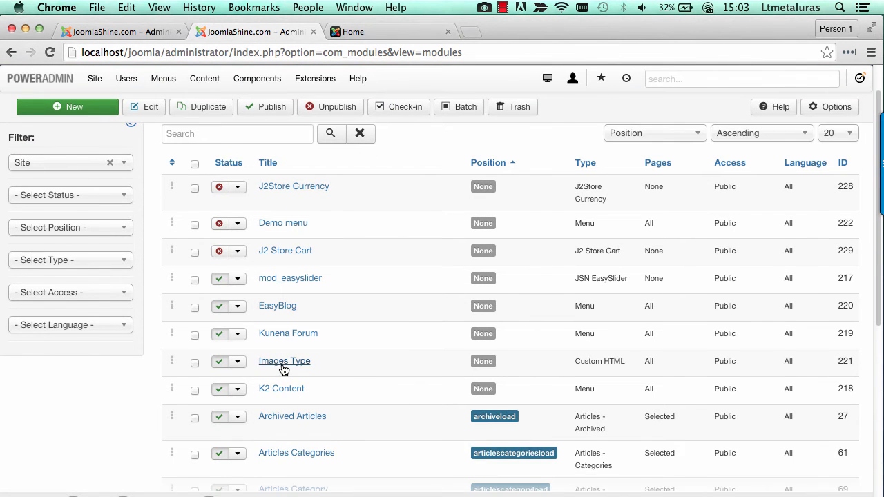
{"action": "left_click", "coordinate": [285, 361]}
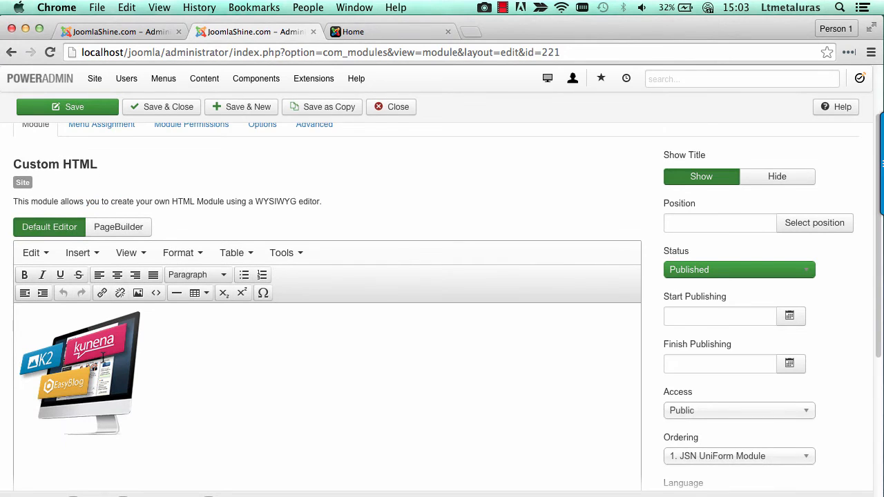
{"action": "left_click", "coordinate": [398, 106]}
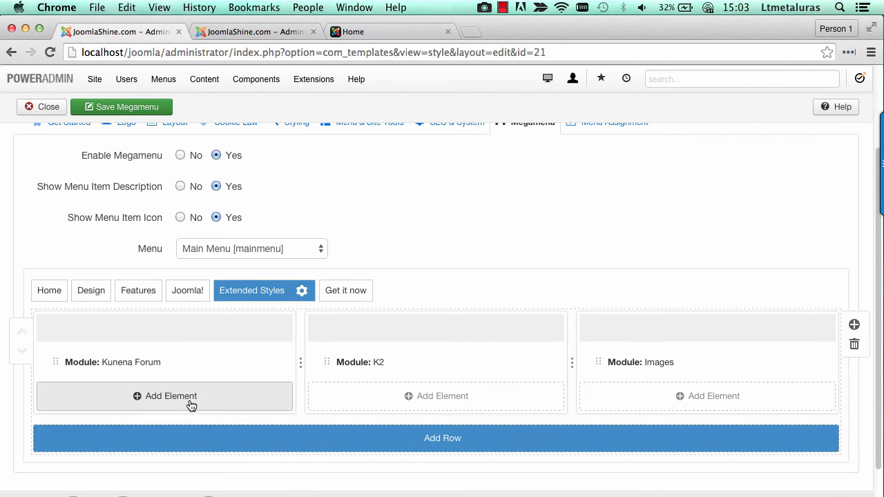
{"action": "mouse_move", "coordinate": [277, 362]}
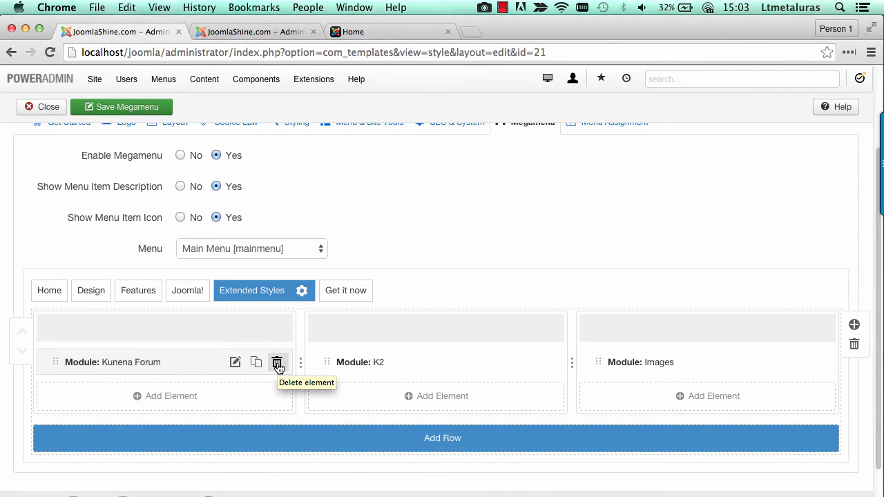
{"action": "mouse_move", "coordinate": [257, 362]}
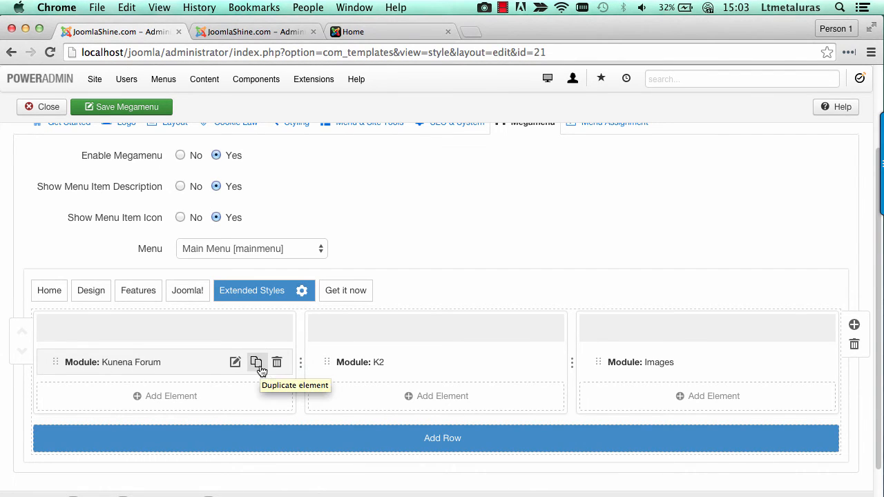
Edit the first column element, search 'kunena' and choose the Kunena Forum module
{"action": "left_click", "coordinate": [276, 362]}
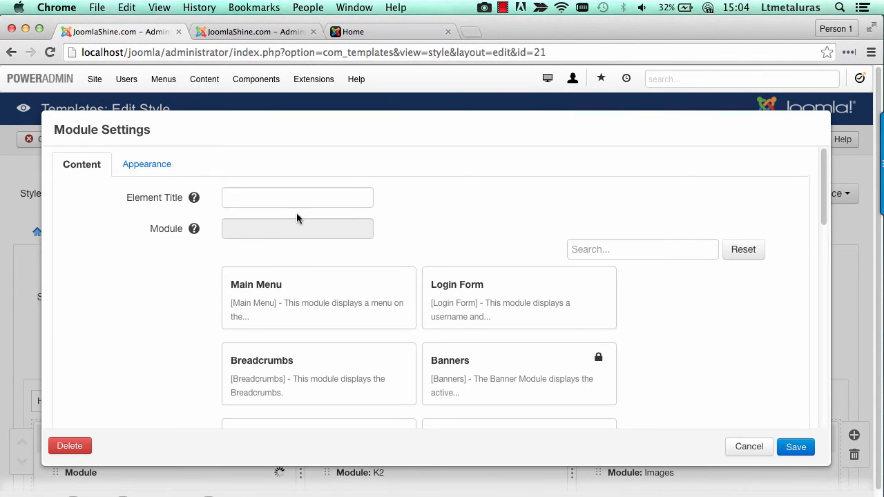
{"action": "type", "text": "kunena"}
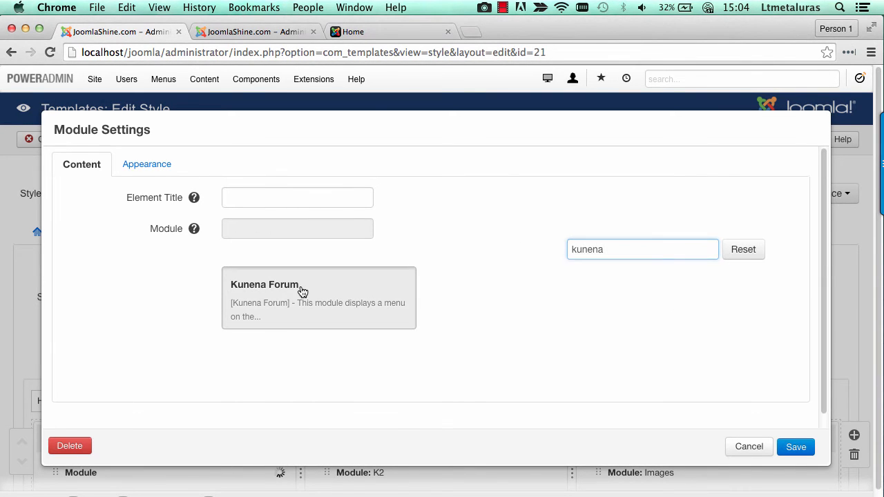
{"action": "left_click", "coordinate": [318, 298]}
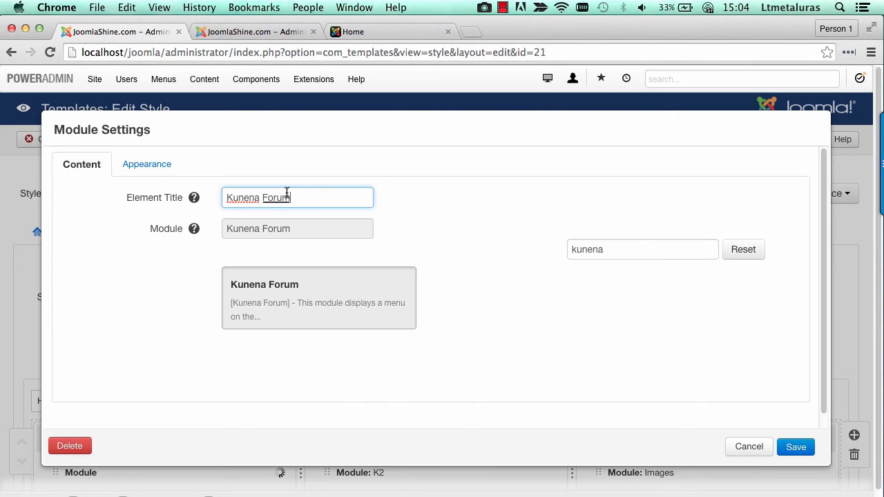